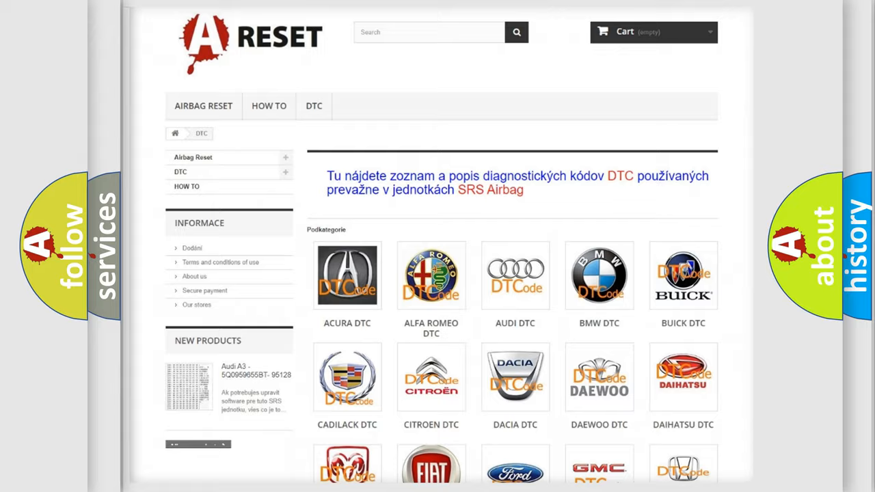
scroll(down, 3)
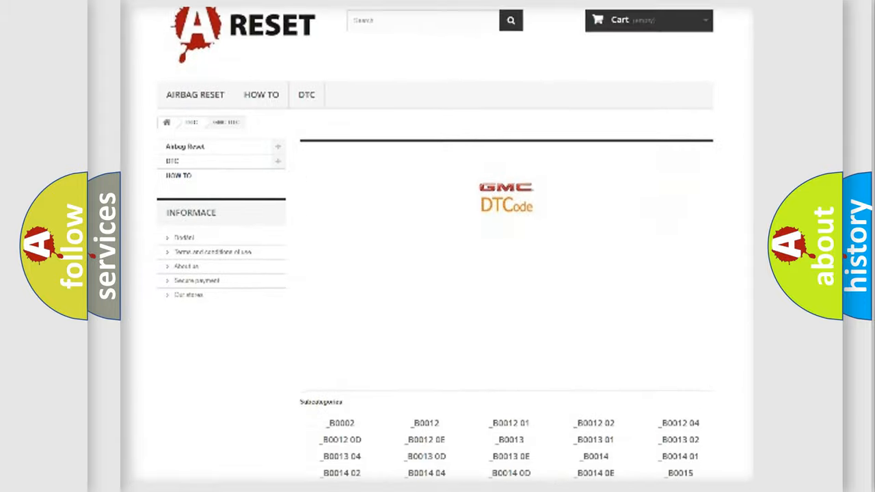
scroll(down, 3)
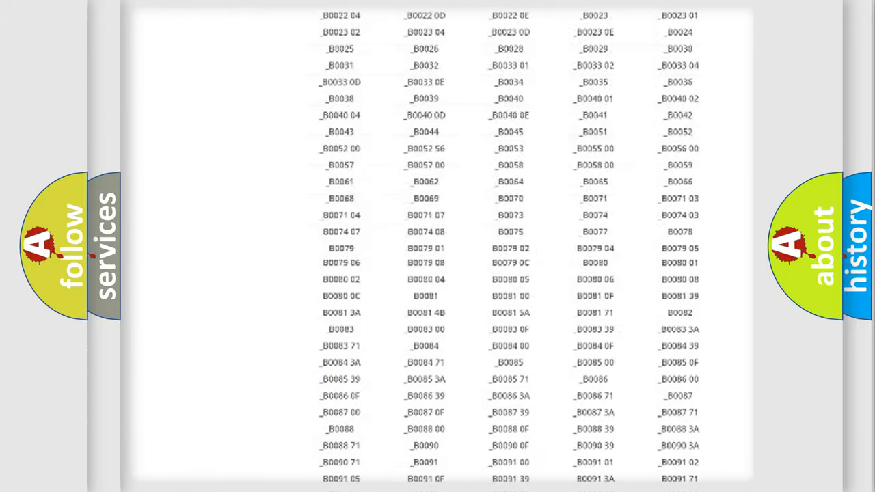
scroll(up, 3)
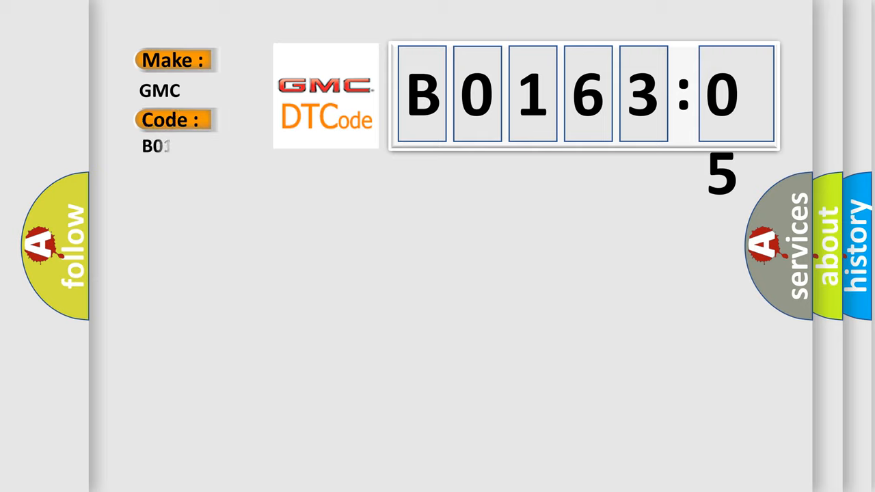
text(016305)
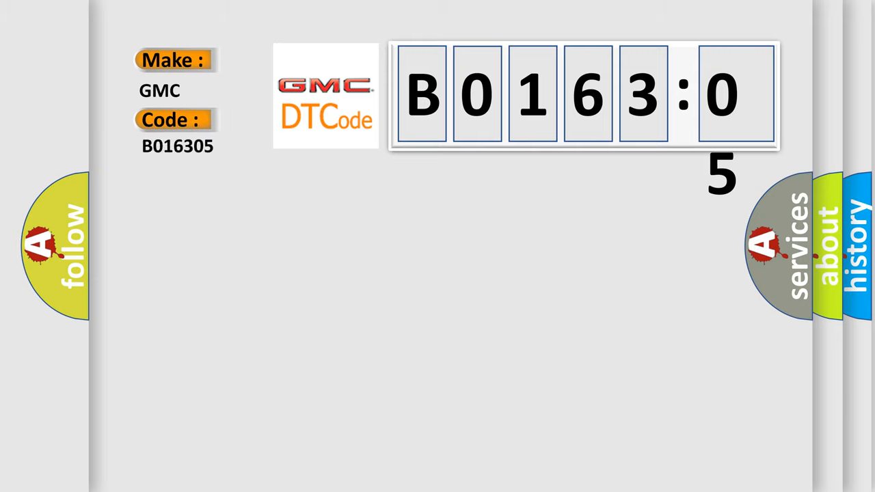